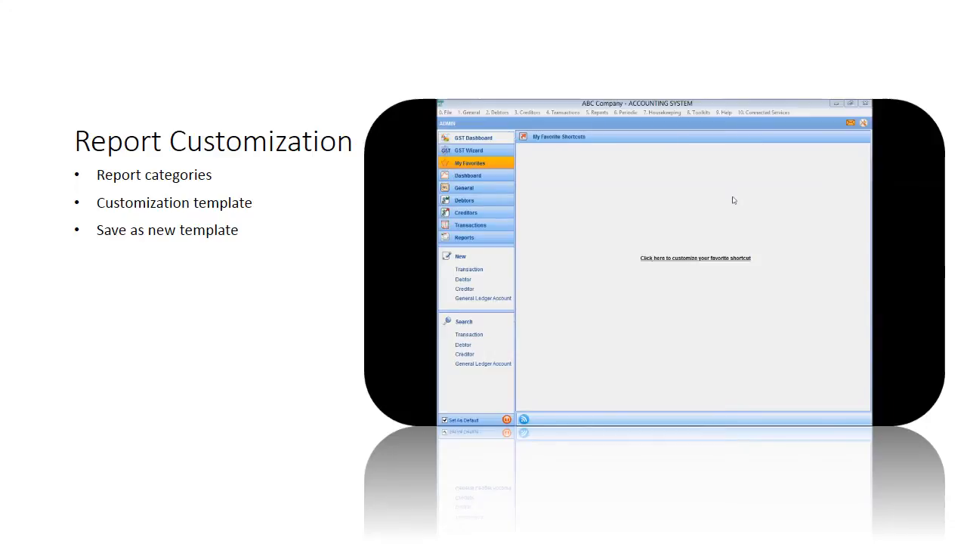
{"action": "mouse_move", "coordinate": [721, 205]}
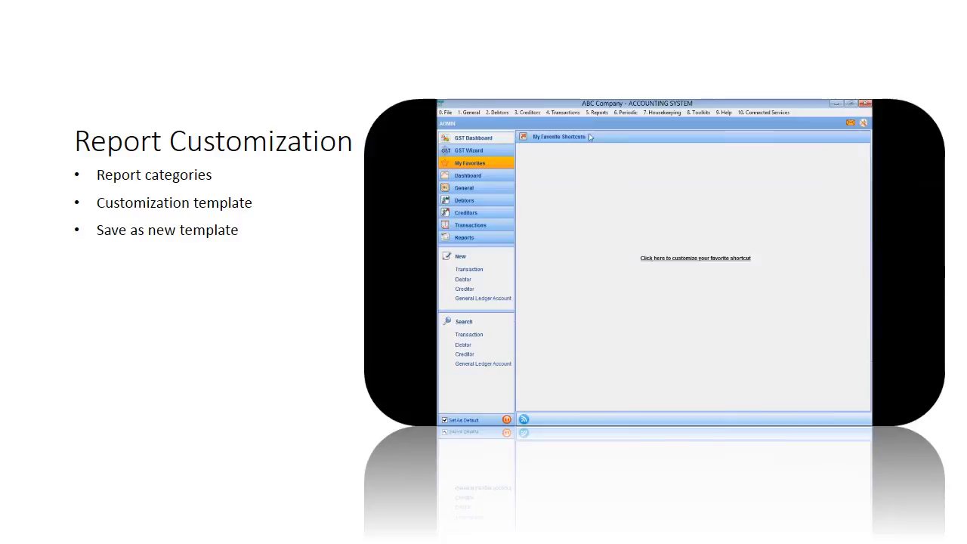
Generate the March 2009 Trial Balance for ABC Company and show its print preview.
{"action": "left_click", "coordinate": [597, 111]}
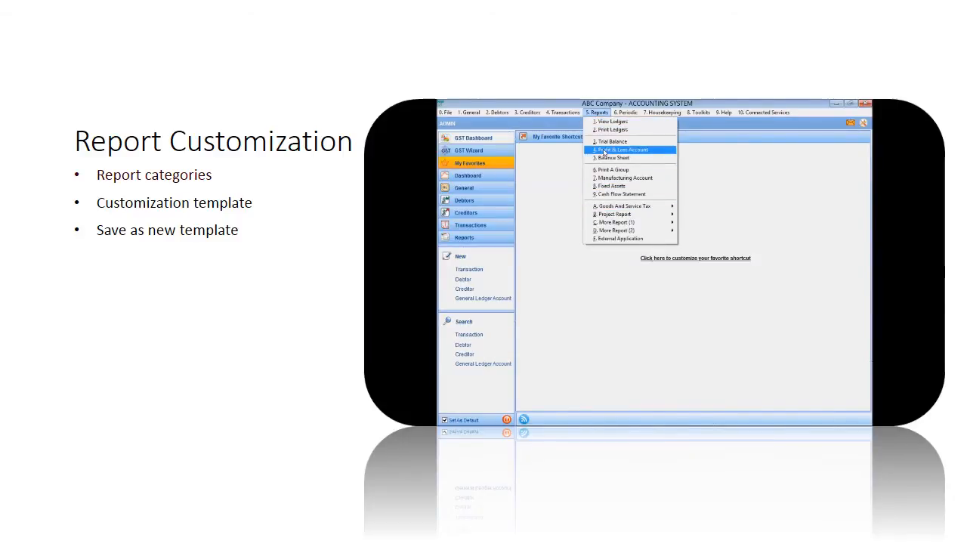
{"action": "left_click", "coordinate": [612, 141]}
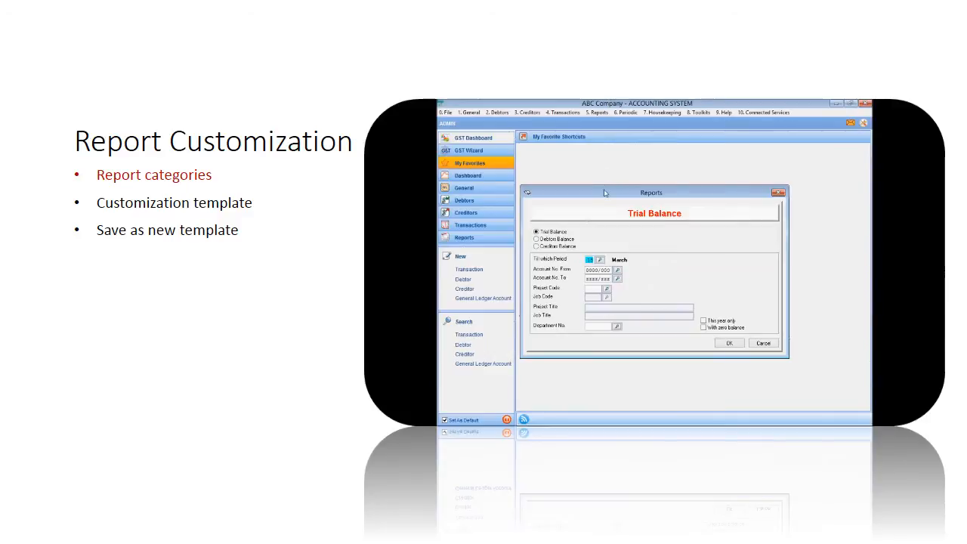
{"action": "mouse_move", "coordinate": [609, 255]}
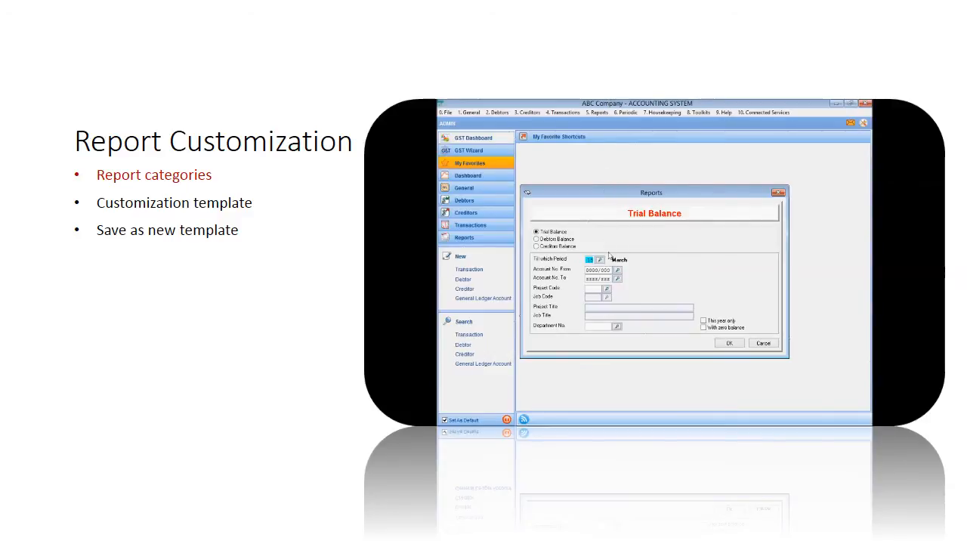
{"action": "left_click", "coordinate": [536, 238]}
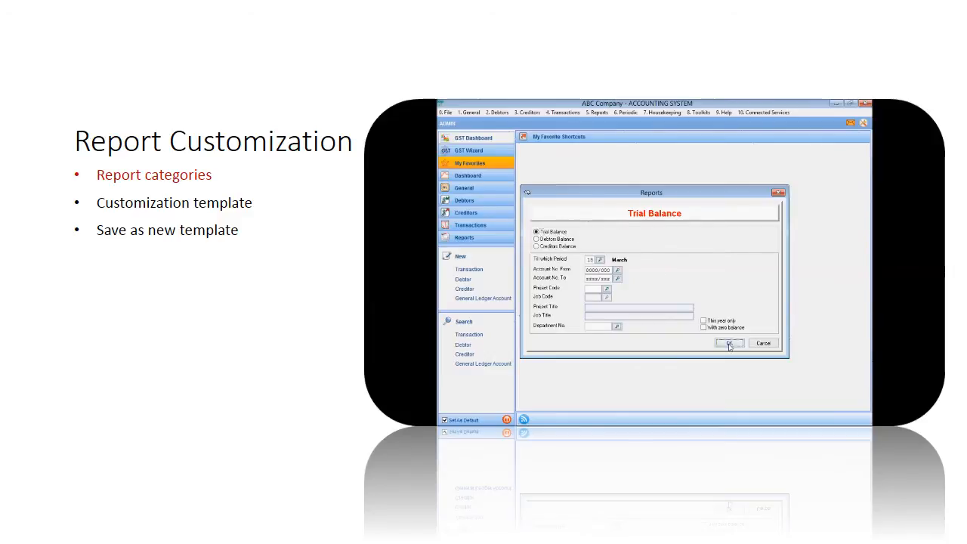
{"action": "left_click", "coordinate": [728, 342]}
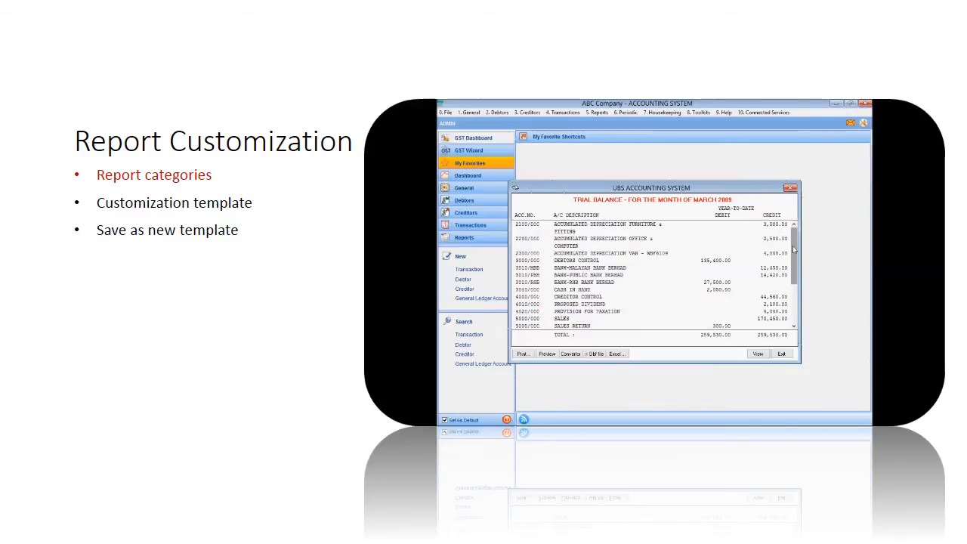
{"action": "left_click", "coordinate": [546, 353]}
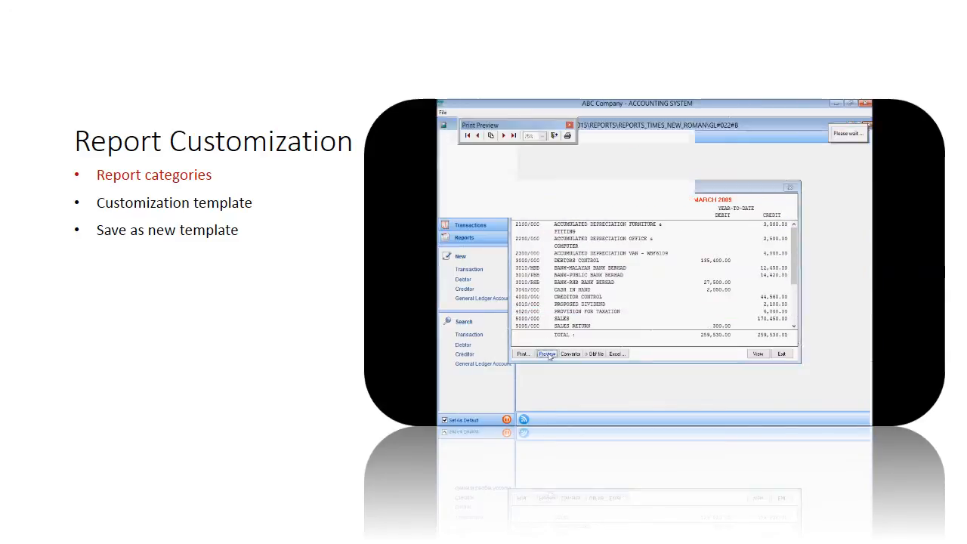
{"action": "left_click", "coordinate": [546, 353]}
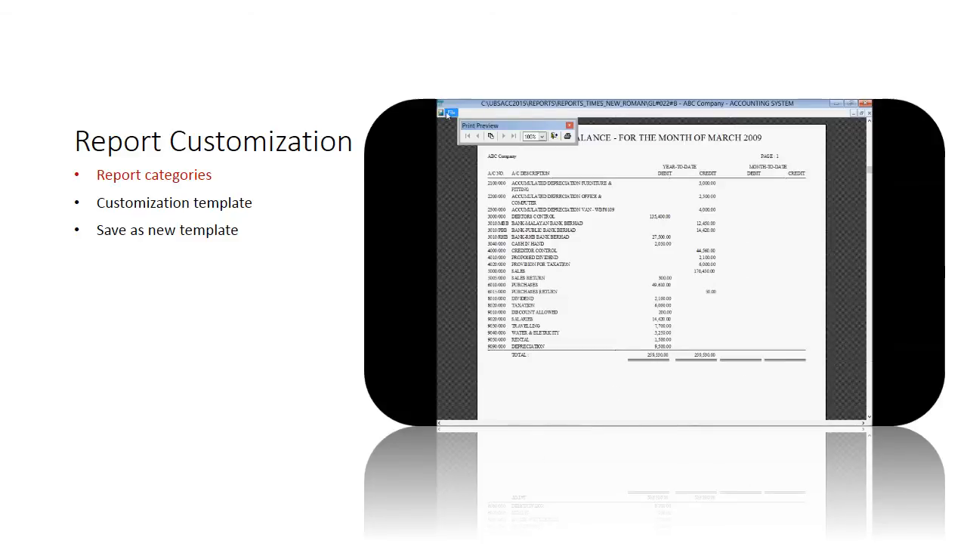
Save the Trial Balance template to the Desktop, confirming replacement of the existing file.
{"action": "left_click", "coordinate": [452, 113]}
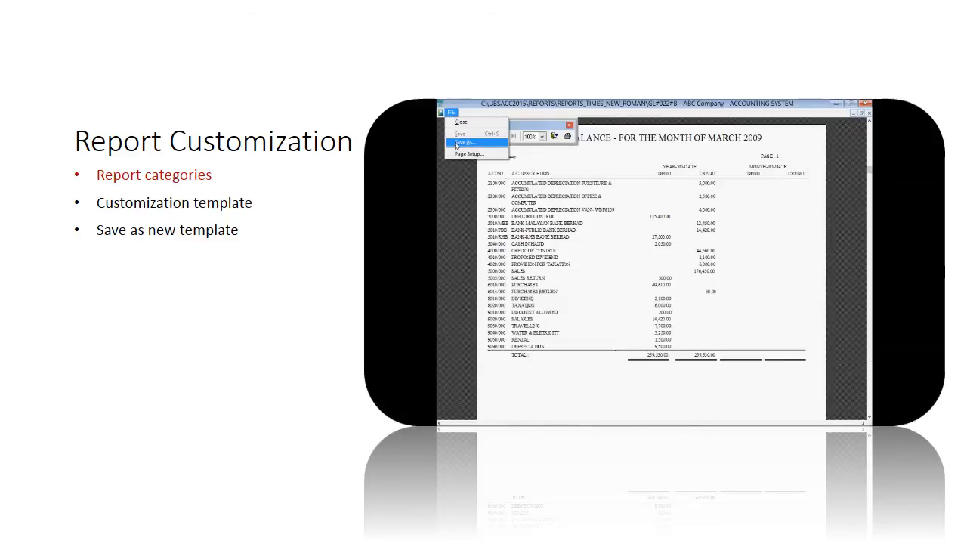
{"action": "left_click", "coordinate": [463, 141]}
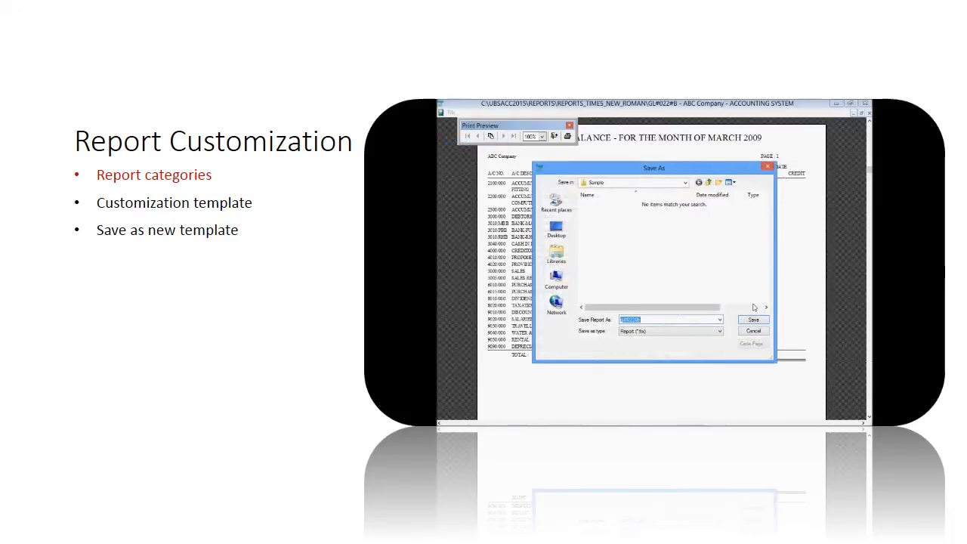
{"action": "left_click", "coordinate": [684, 182]}
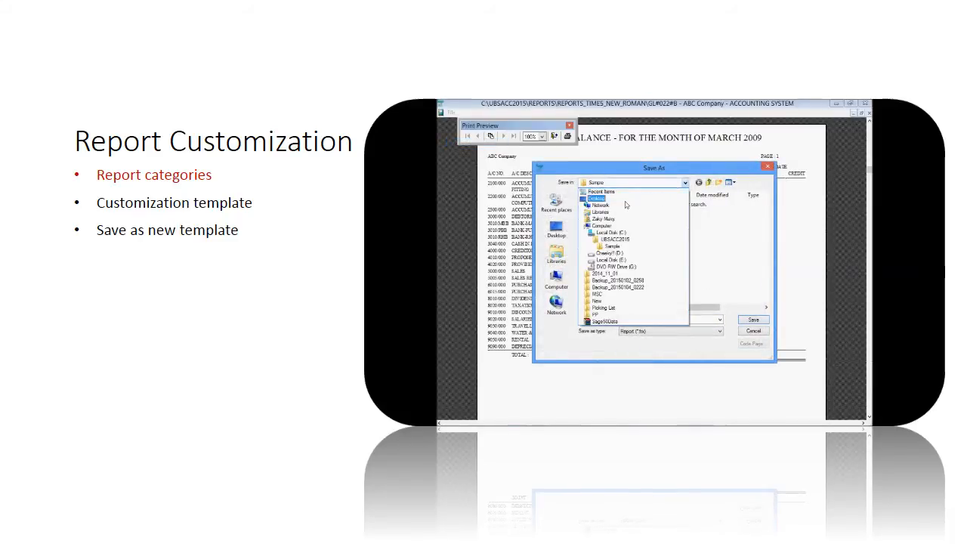
{"action": "left_click", "coordinate": [753, 317]}
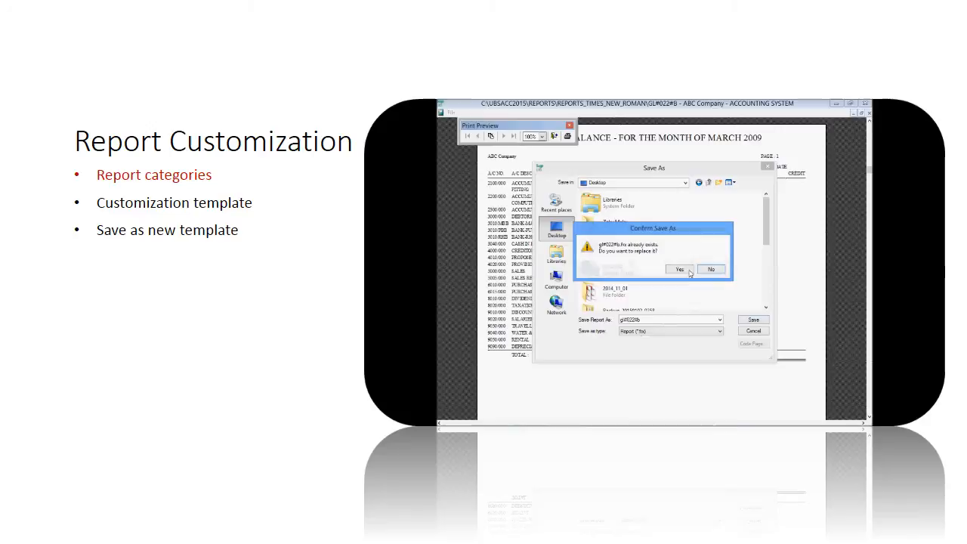
{"action": "left_click", "coordinate": [679, 270]}
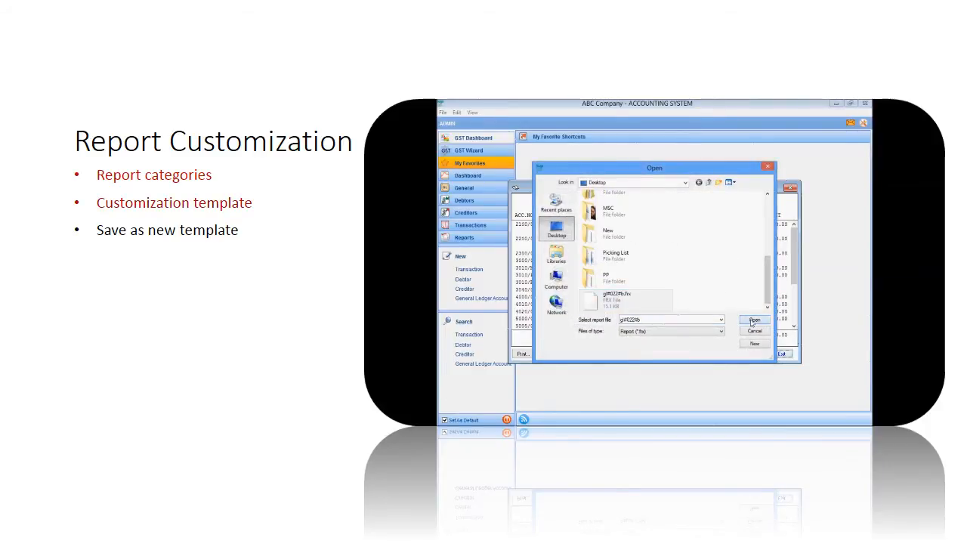
Open the gl#022#b template from the Desktop in Report Designer.
{"action": "left_click", "coordinate": [754, 320]}
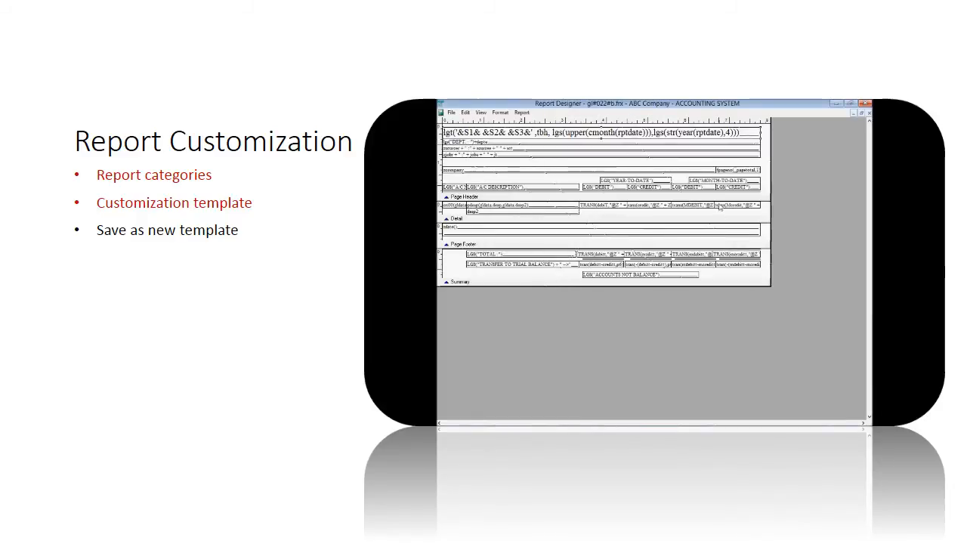
{"action": "left_click", "coordinate": [500, 113]}
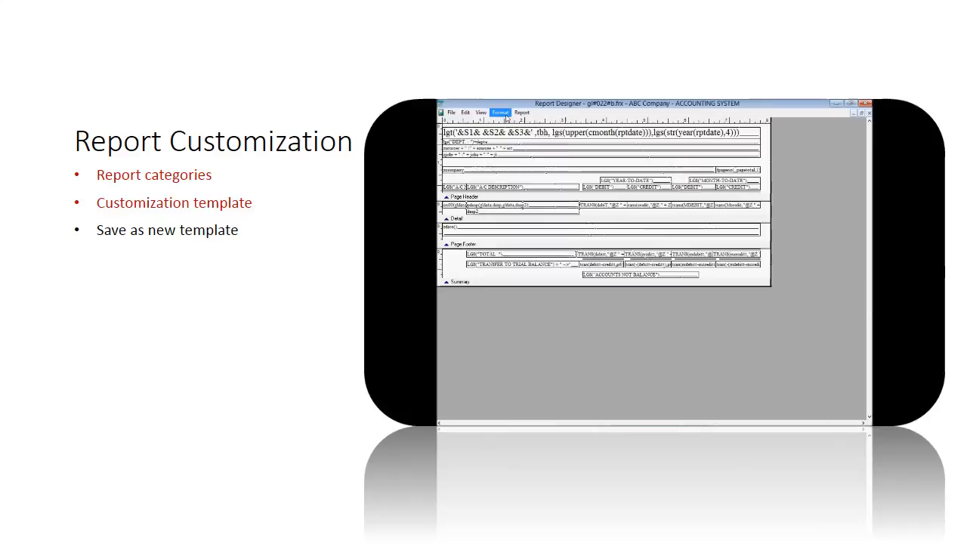
{"action": "left_click", "coordinate": [481, 112]}
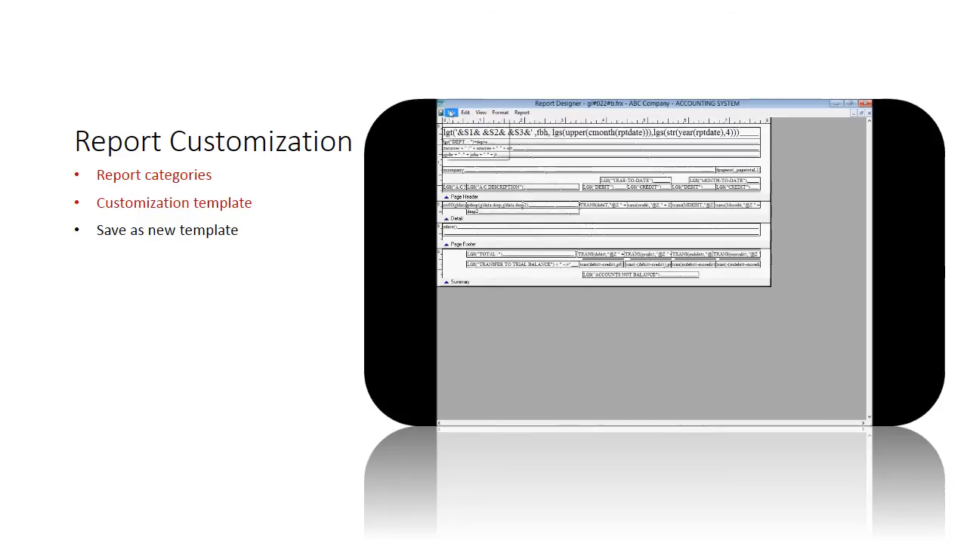
Save the designer template on the Desktop as gl#022#b1.frx.
{"action": "left_click", "coordinate": [451, 112]}
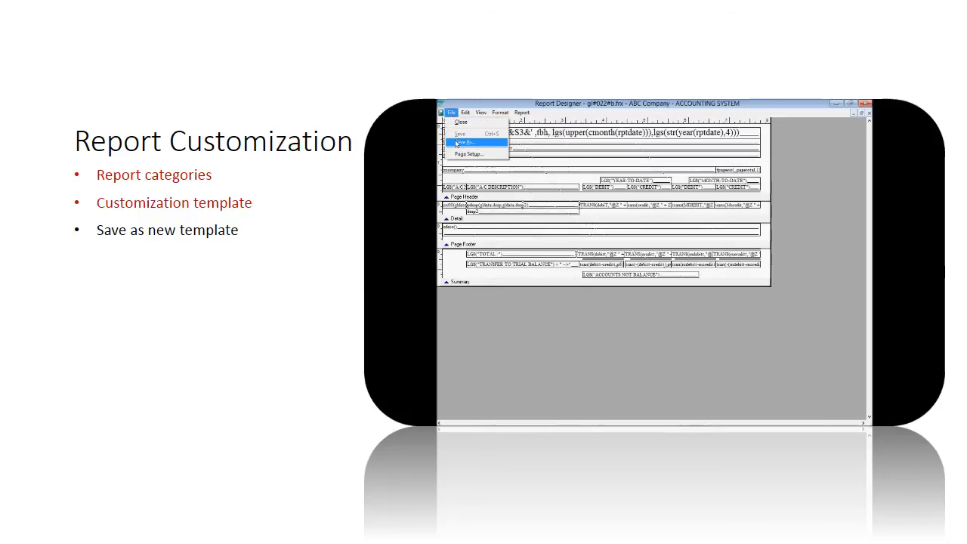
{"action": "left_click", "coordinate": [465, 143]}
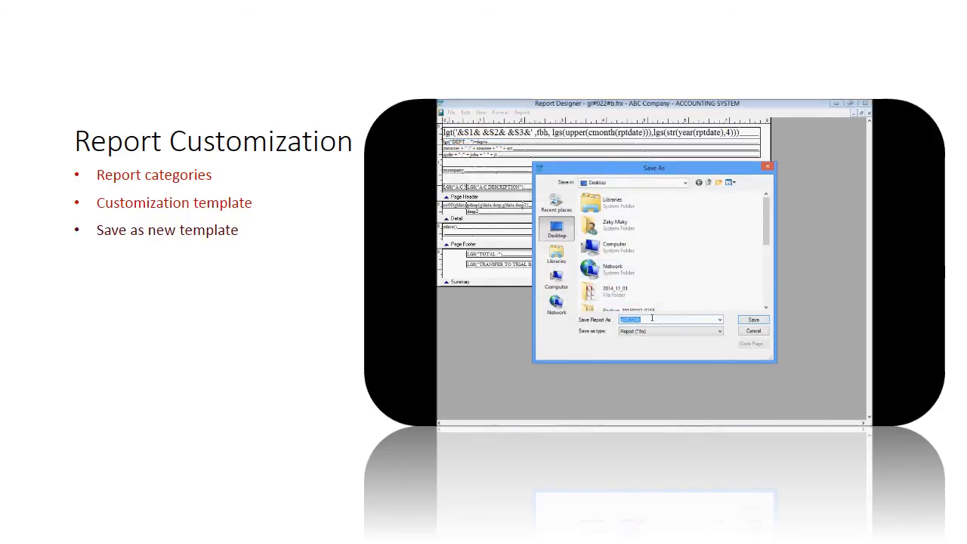
{"action": "left_click", "coordinate": [753, 318]}
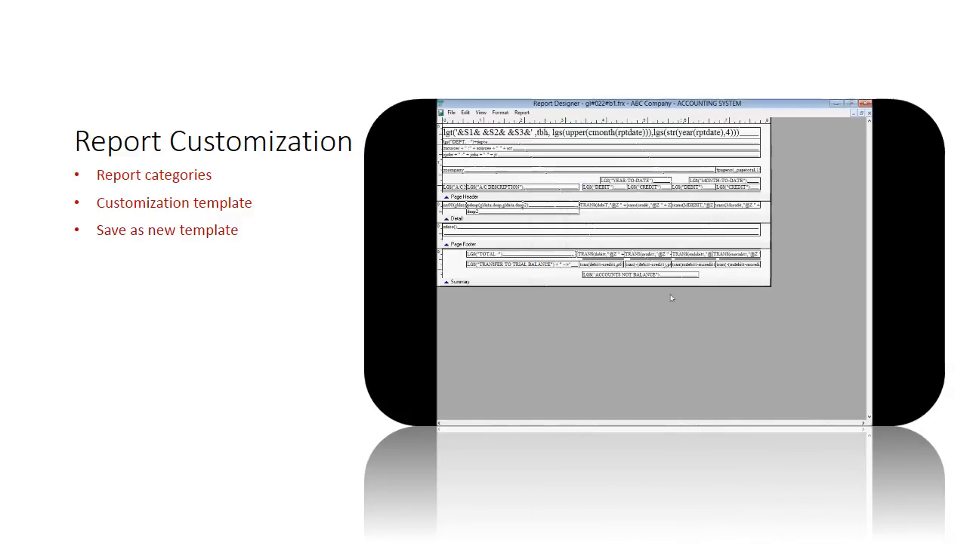